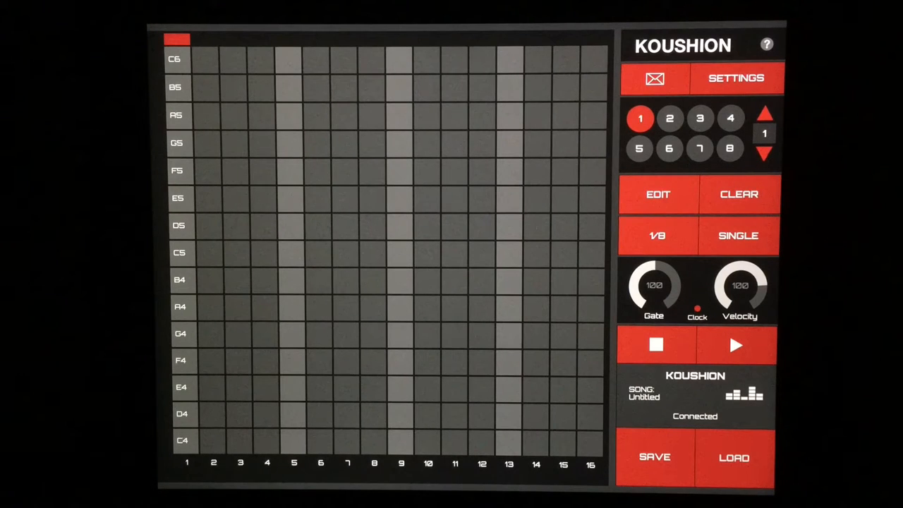
pyautogui.moveTo(776, 106)
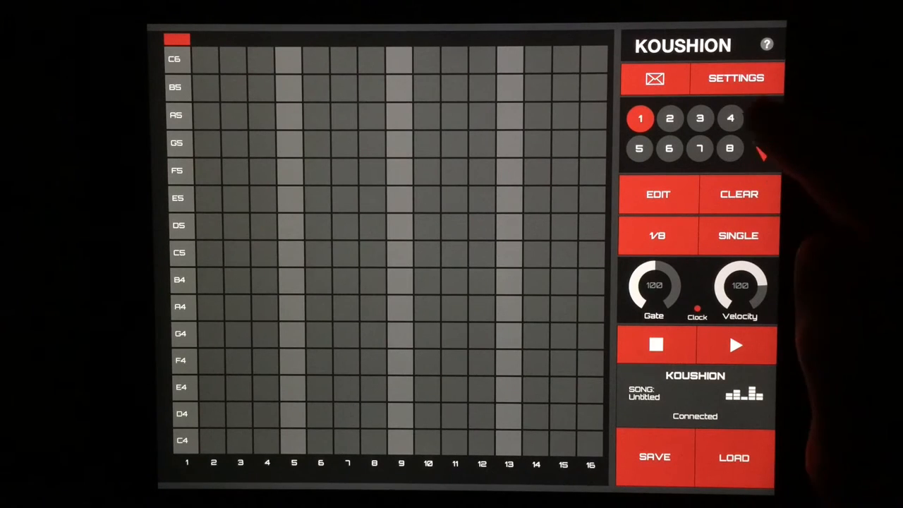
# Step: Step the bank counter up from bank 1 to the empty bank 3
pyautogui.click(735, 77)
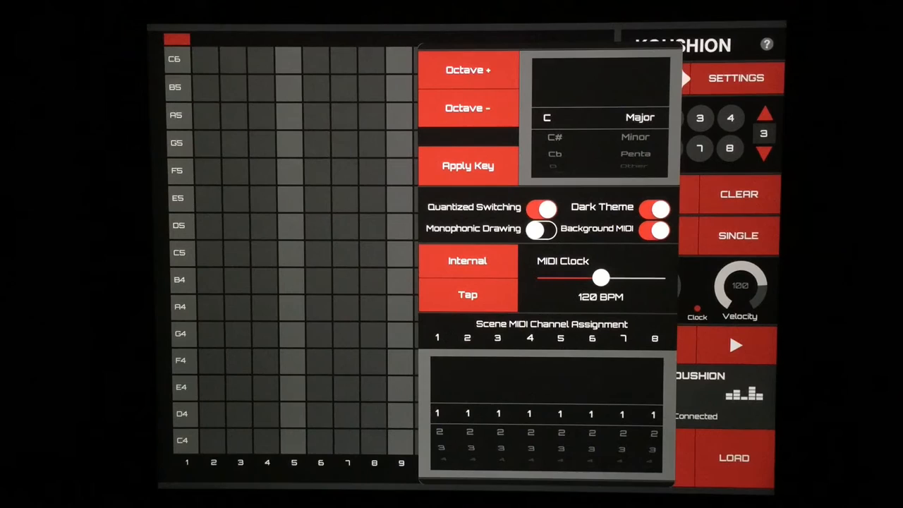
pyautogui.click(735, 78)
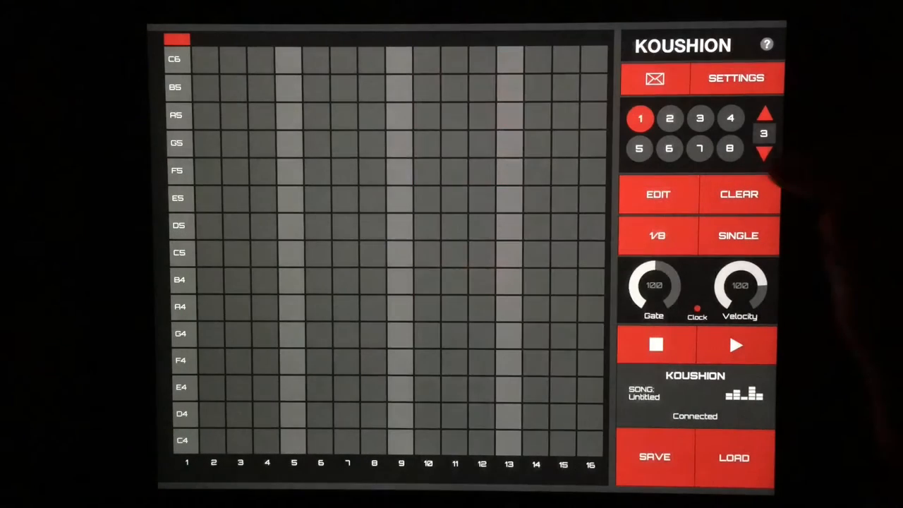
pyautogui.click(766, 153)
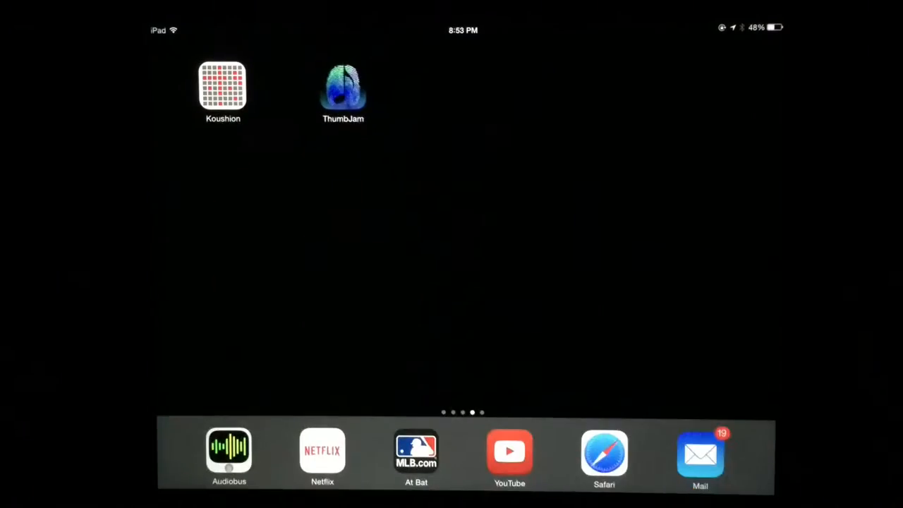
# Step: Review ThumbJam's MIDI Control network and input options, then return to Koushion
pyautogui.click(342, 91)
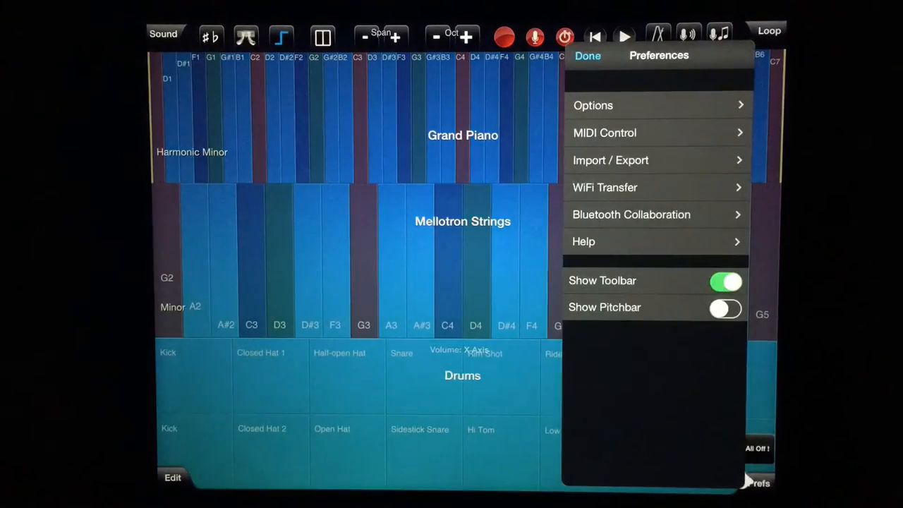
pyautogui.click(604, 133)
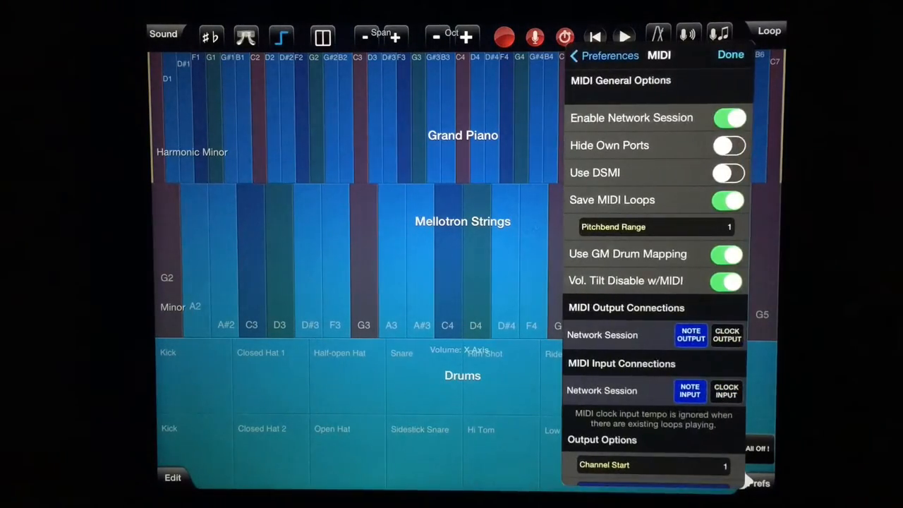
pyautogui.scroll(-3)
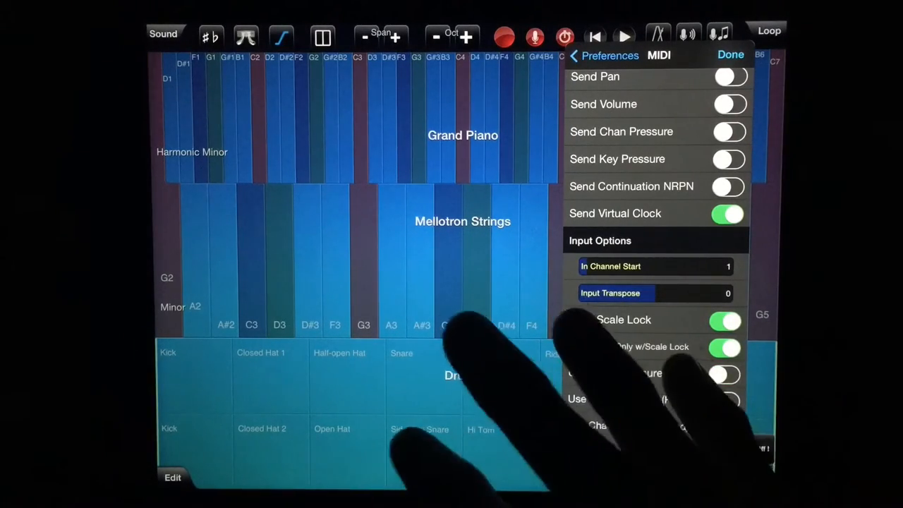
pyautogui.click(731, 53)
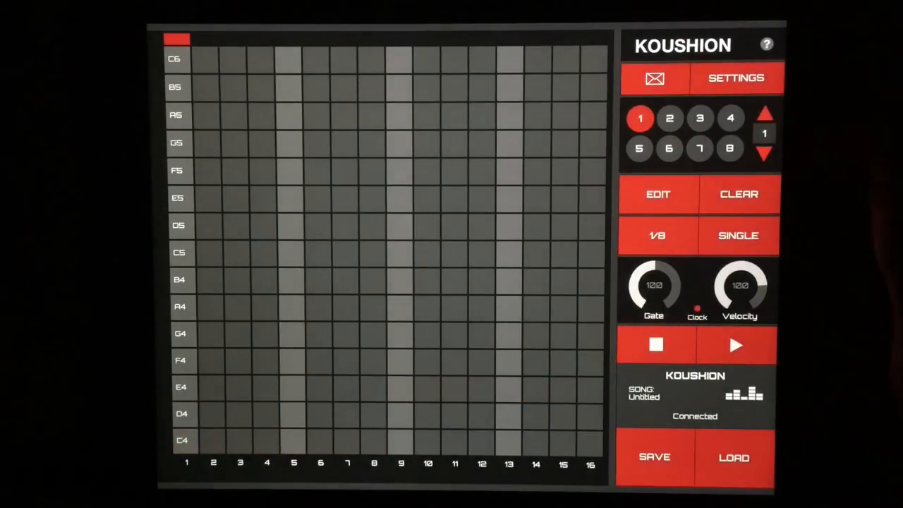
# Step: In Settings choose C Minor, lower two octaves and raise the MIDI Clock tempo to 142 BPM
pyautogui.click(735, 77)
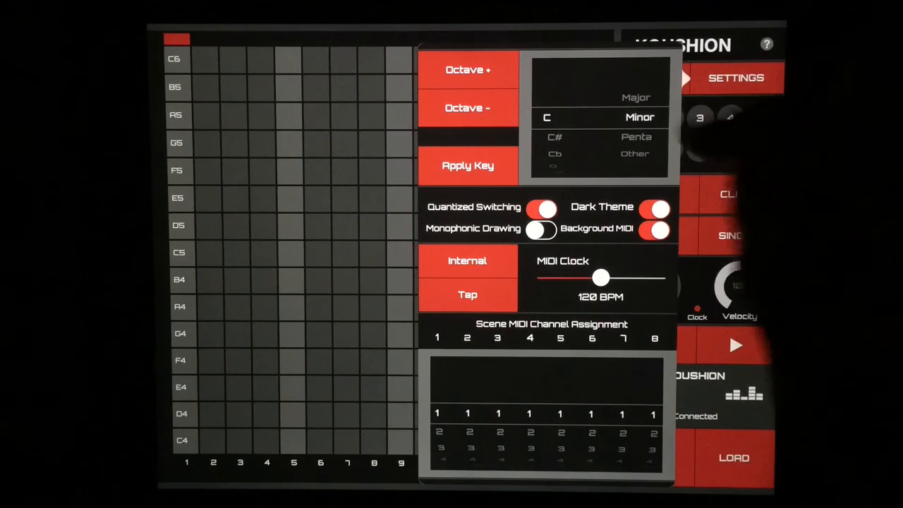
pyautogui.moveTo(600, 277); pyautogui.dragTo(624, 276)
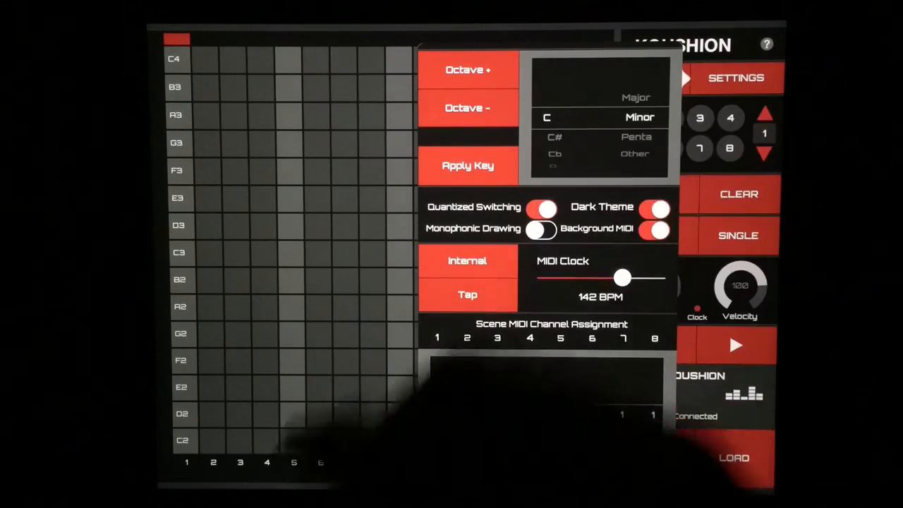
pyautogui.click(735, 78)
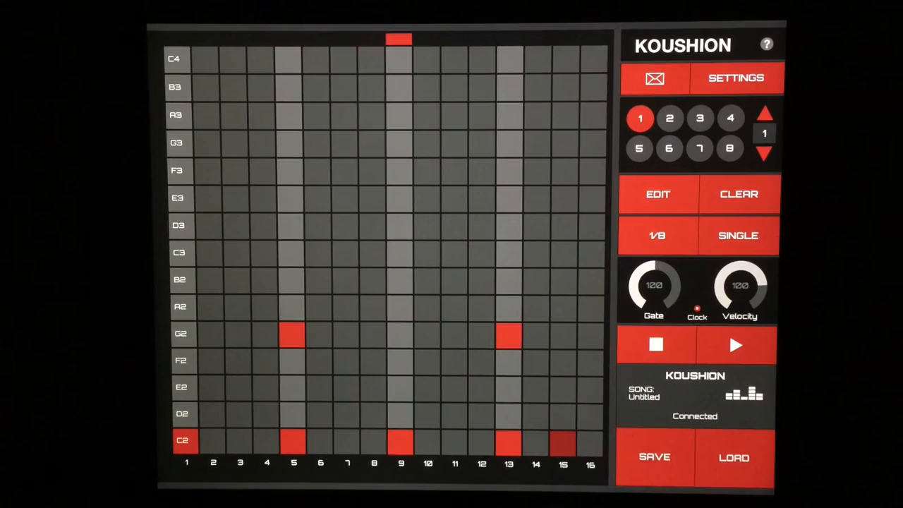
# Step: Apply C Minor to bank 1, move the step 5 note to Ab2, then move on to bank 2
pyautogui.click(735, 78)
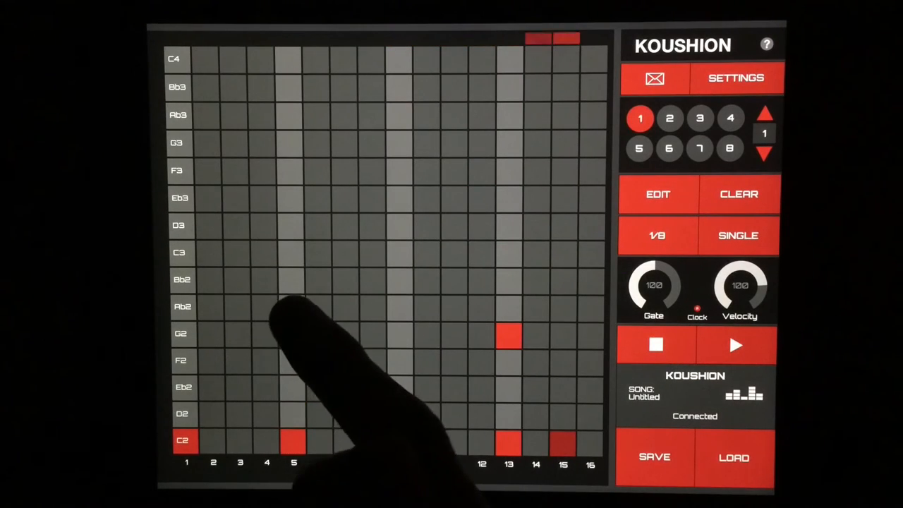
pyautogui.click(294, 307)
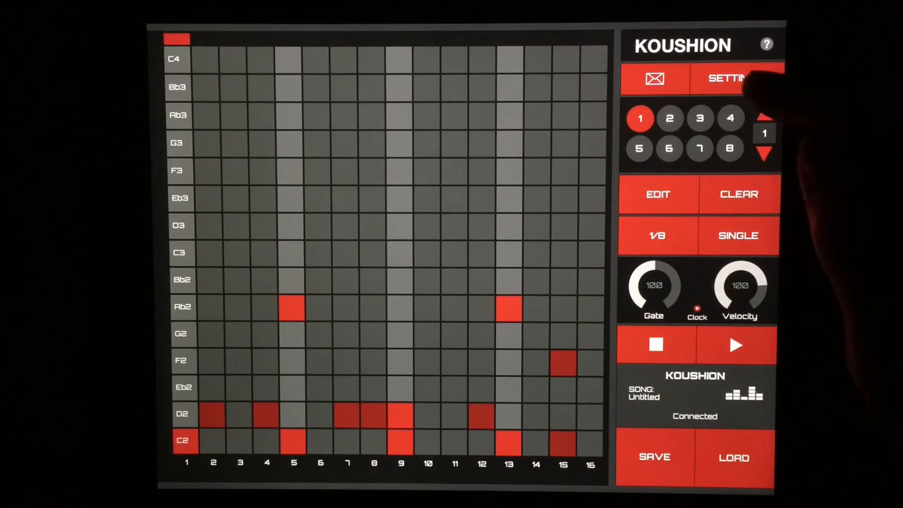
pyautogui.click(734, 77)
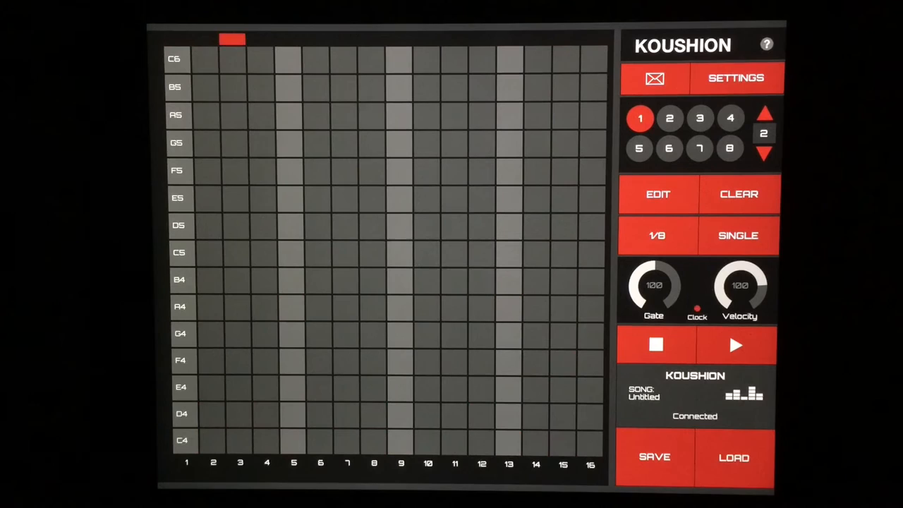
# Step: Draw C4 notes on steps 1–5, apply the key and add Eb4 and D4 notes in bank 2
pyautogui.click(735, 78)
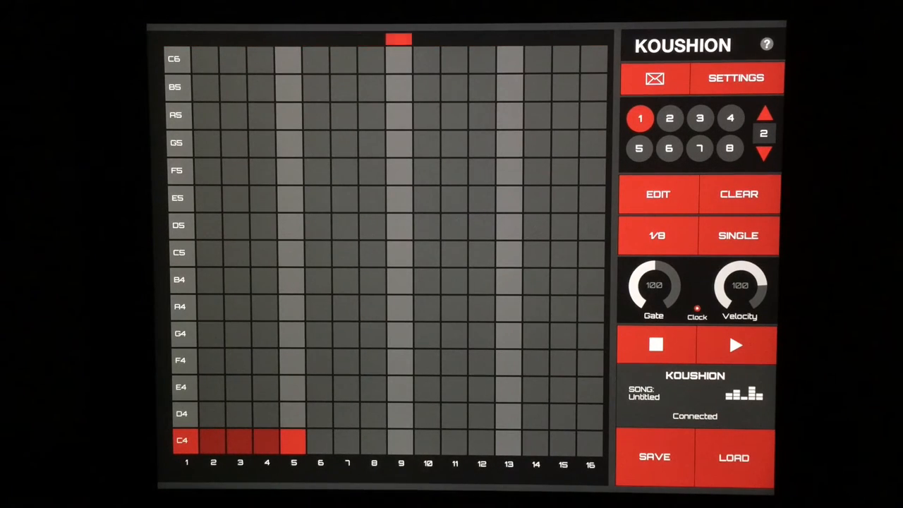
pyautogui.click(735, 78)
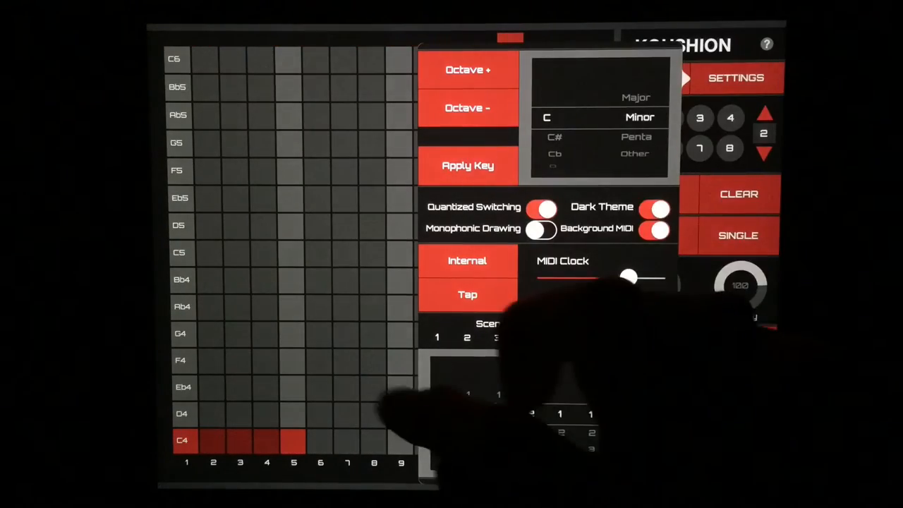
pyautogui.click(735, 78)
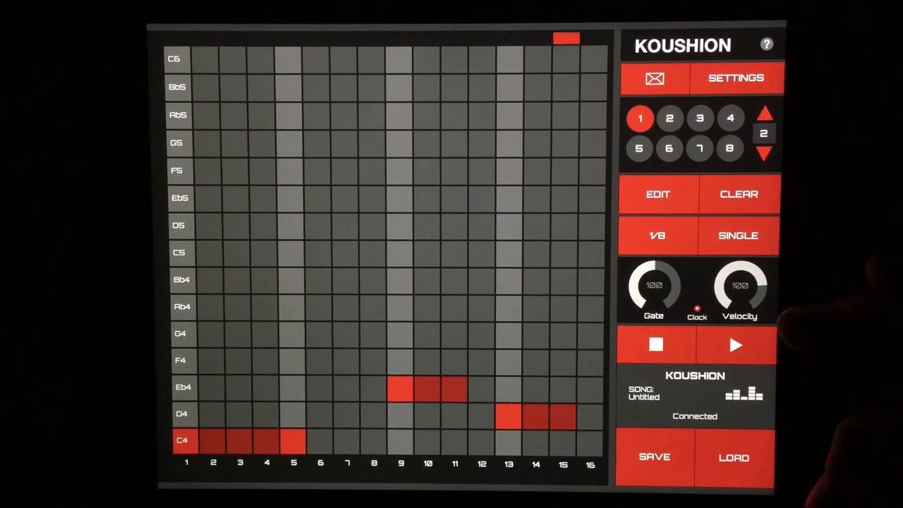
pyautogui.click(737, 345)
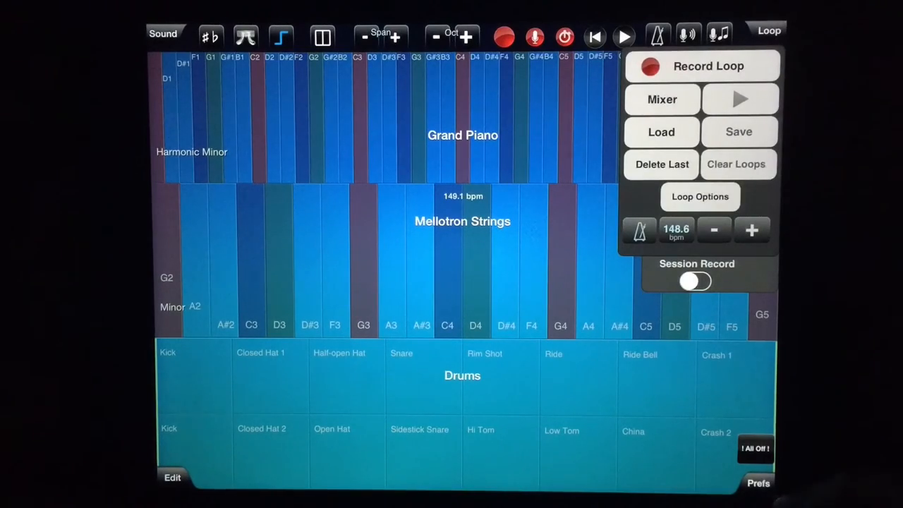
# Step: Switch off Input Scale Lock in ThumbJam's MIDI Control preferences and return to Koushion
pyautogui.click(757, 483)
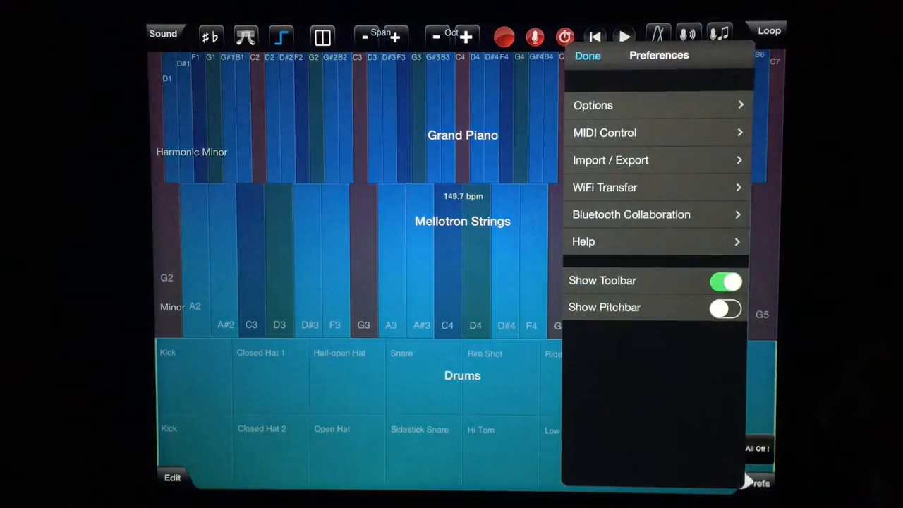
pyautogui.click(604, 132)
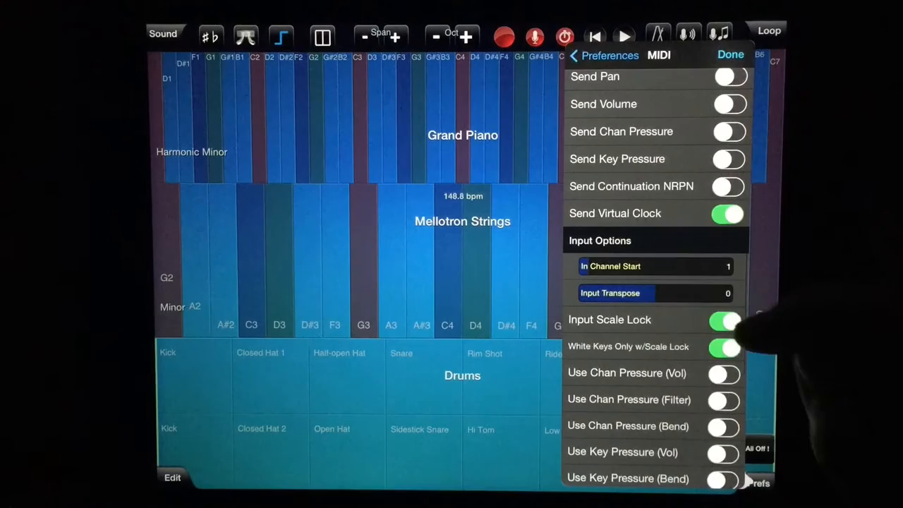
pyautogui.click(726, 319)
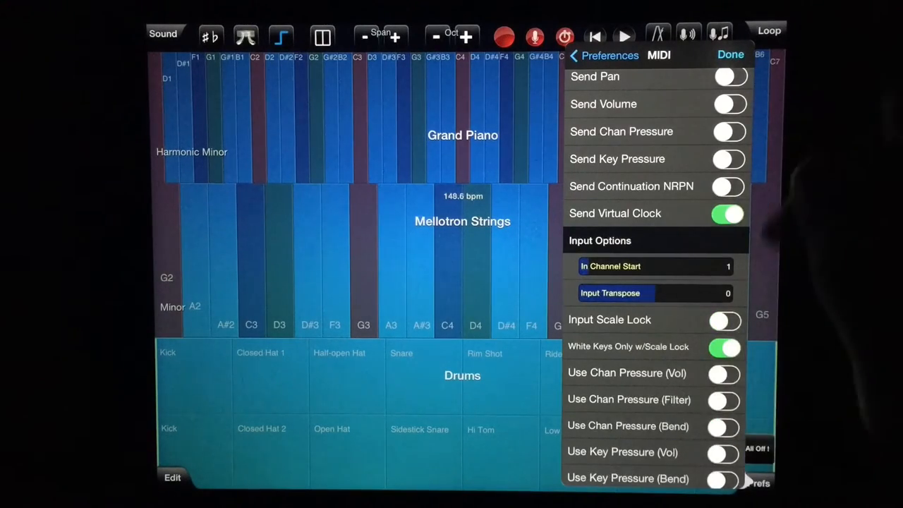
pyautogui.click(731, 54)
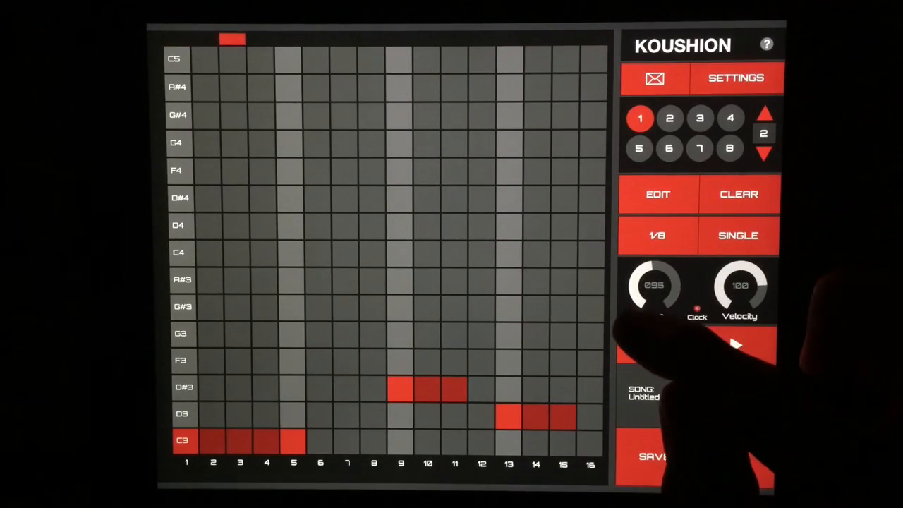
# Step: Turn the Gate knob down to shorten bank 2's notes after dropping them an octave
pyautogui.click(736, 344)
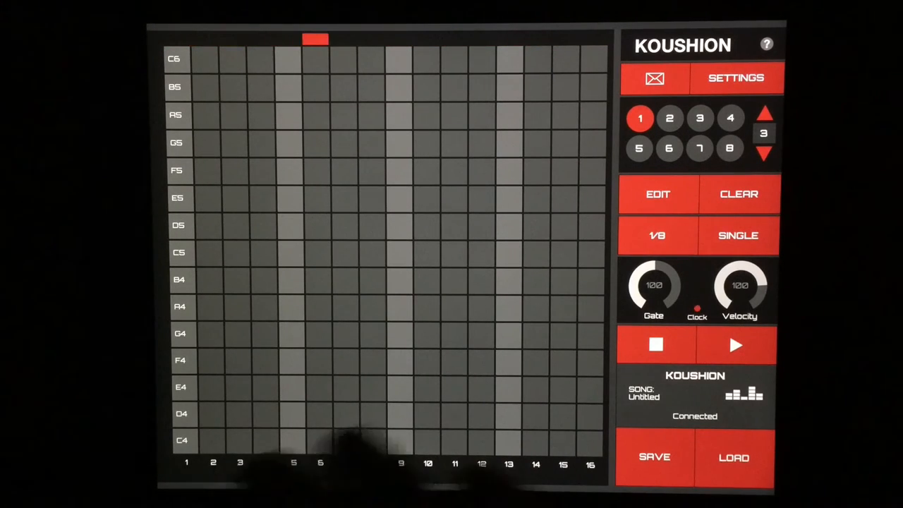
# Step: Draw a 16-step line in bank 3 climbing C4, D4, Eb4 to F4 and apply the key
pyautogui.click(734, 78)
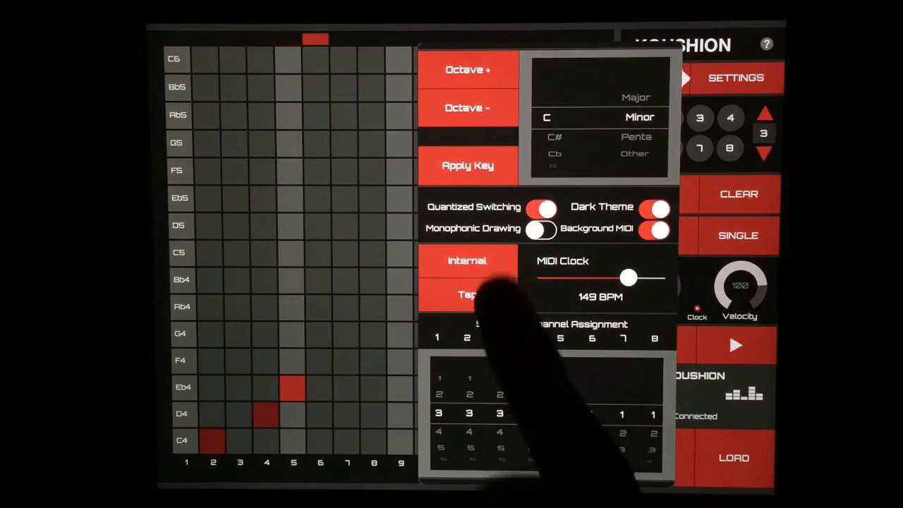
pyautogui.click(543, 229)
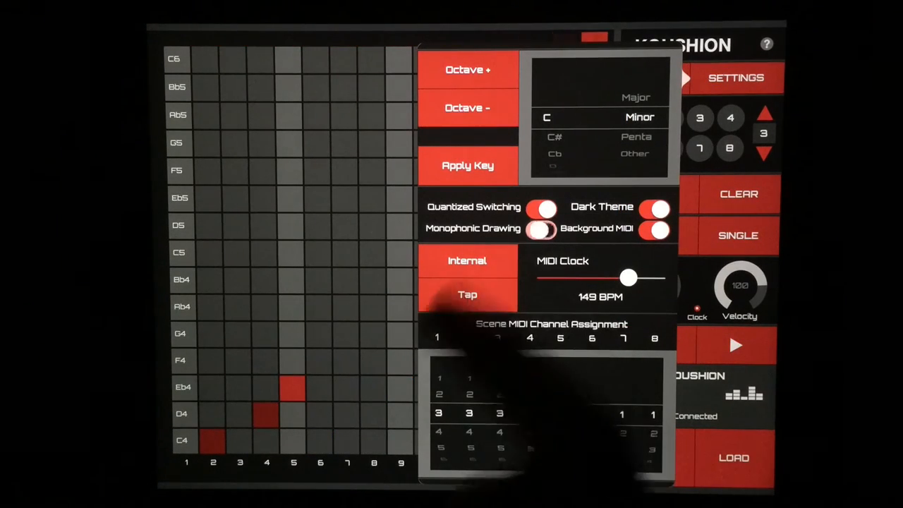
pyautogui.click(735, 77)
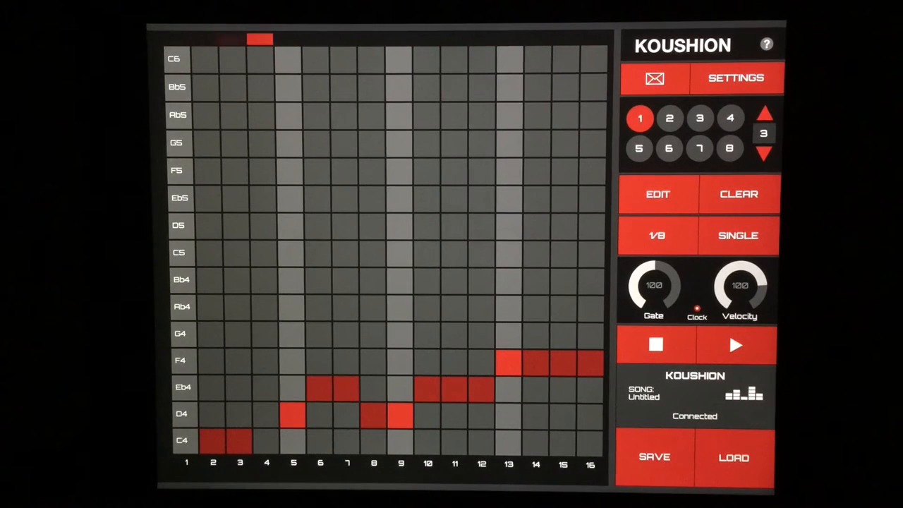
# Step: Turn bank 3's Gate down to 004 and Velocity up to 127
pyautogui.moveTo(739, 289); pyautogui.dragTo(748, 275)
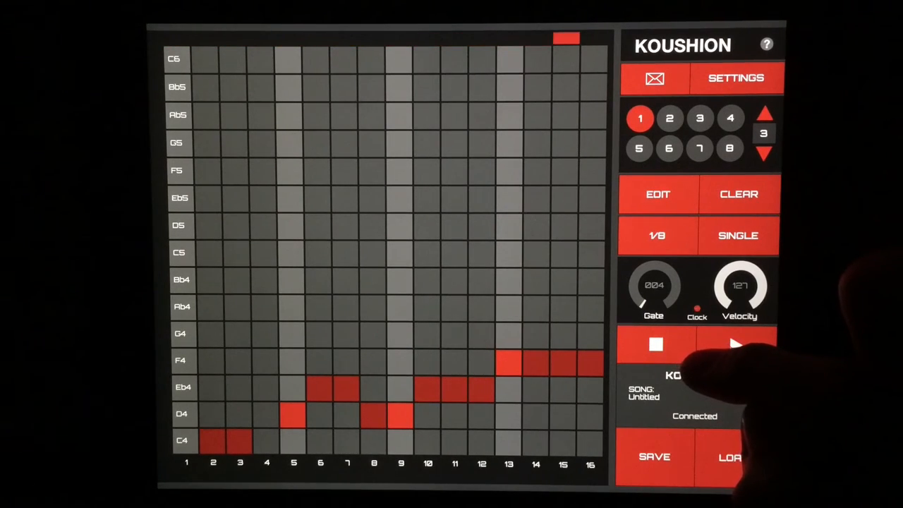
pyautogui.click(737, 344)
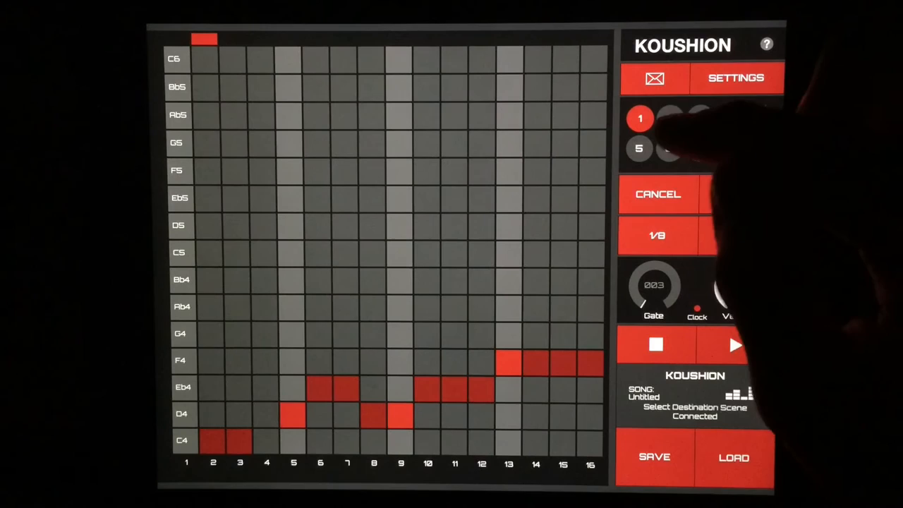
# Step: Select pattern button 2 and wait for the quantized switch to the G4/Bb4 melody
pyautogui.click(669, 118)
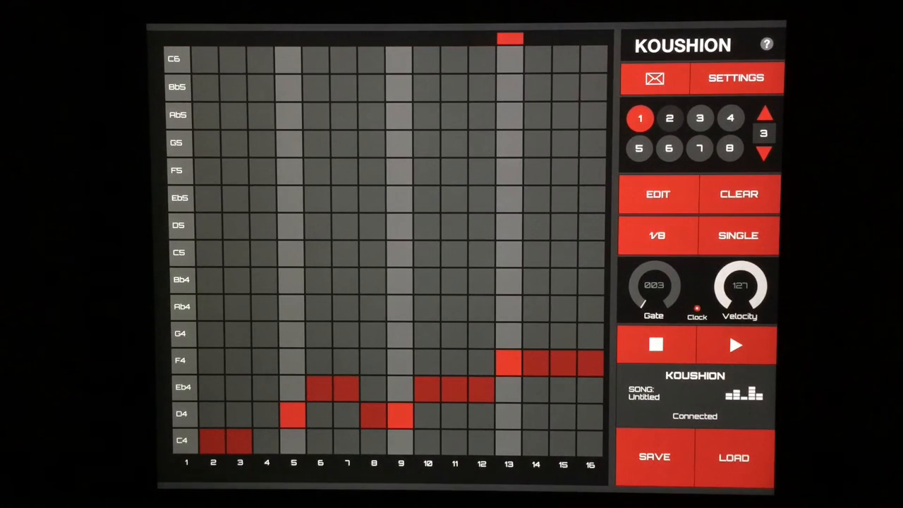
pyautogui.click(669, 119)
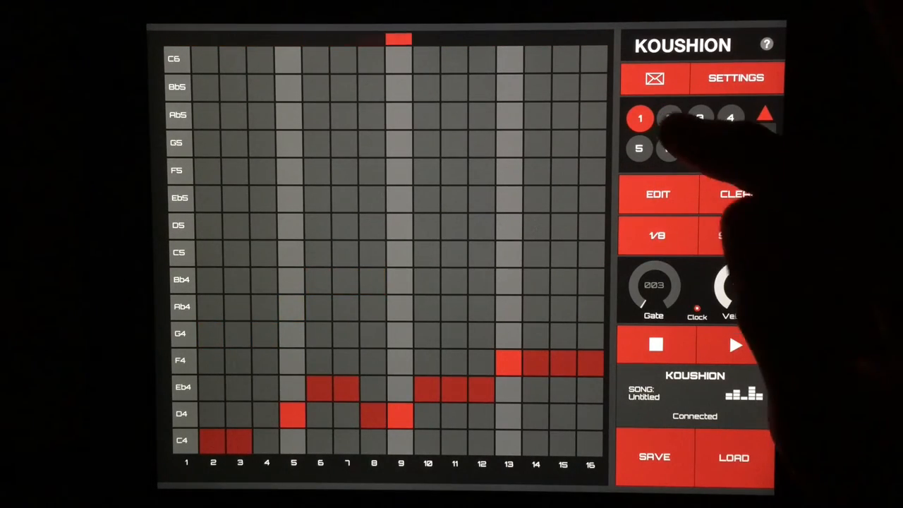
pyautogui.click(669, 118)
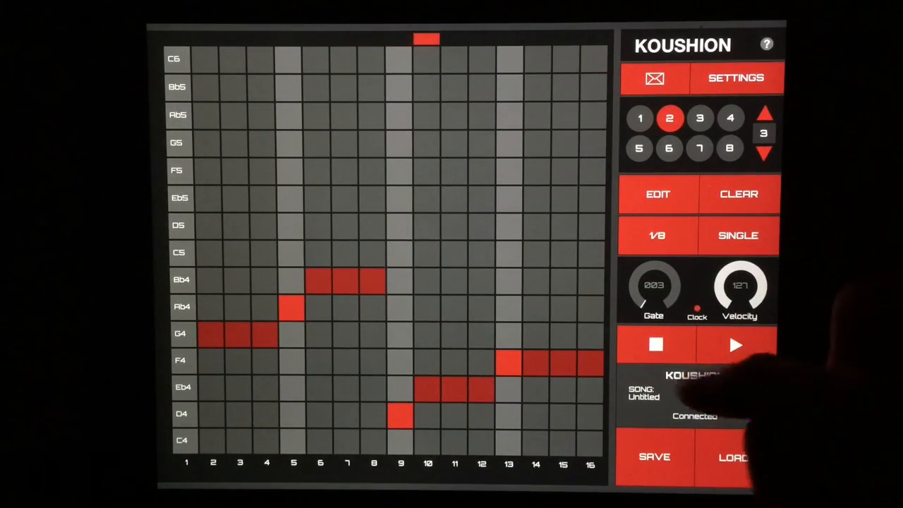
# Step: Alternate playback between patterns 1 and 2 five times, ending on pattern 1
pyautogui.click(639, 119)
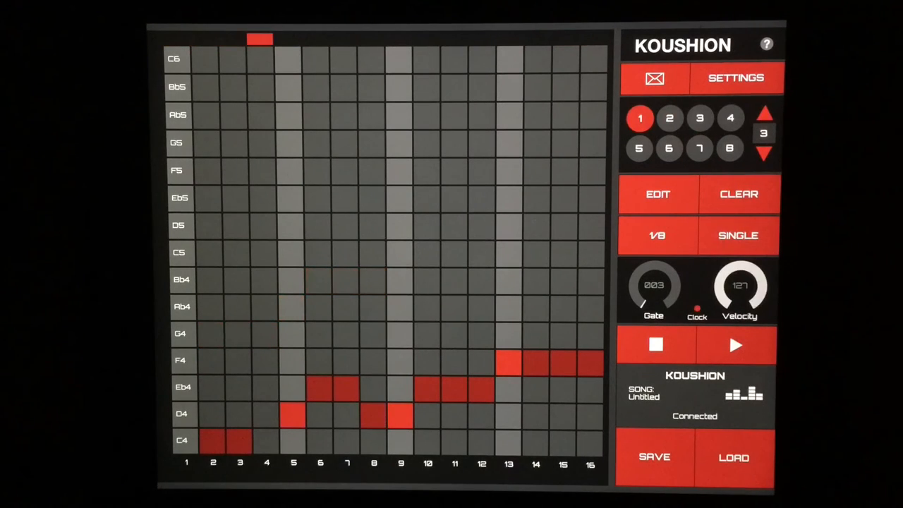
pyautogui.click(669, 118)
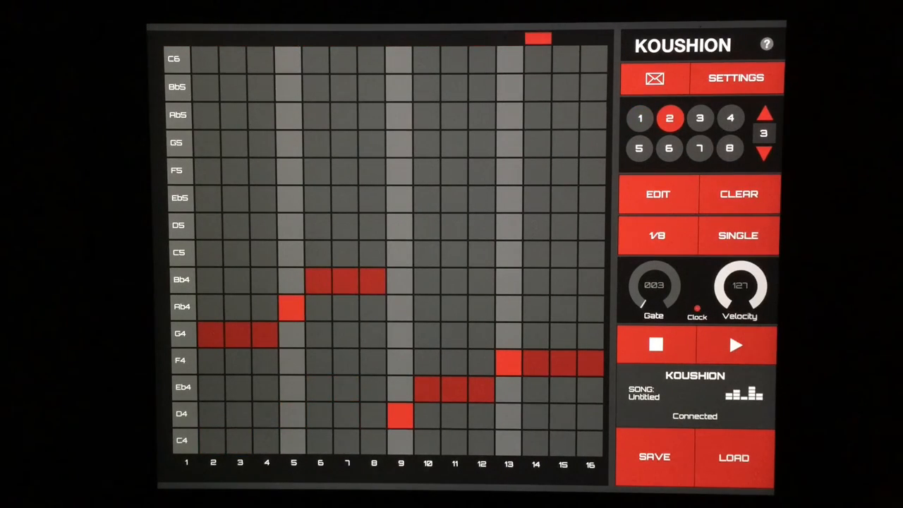
pyautogui.click(639, 118)
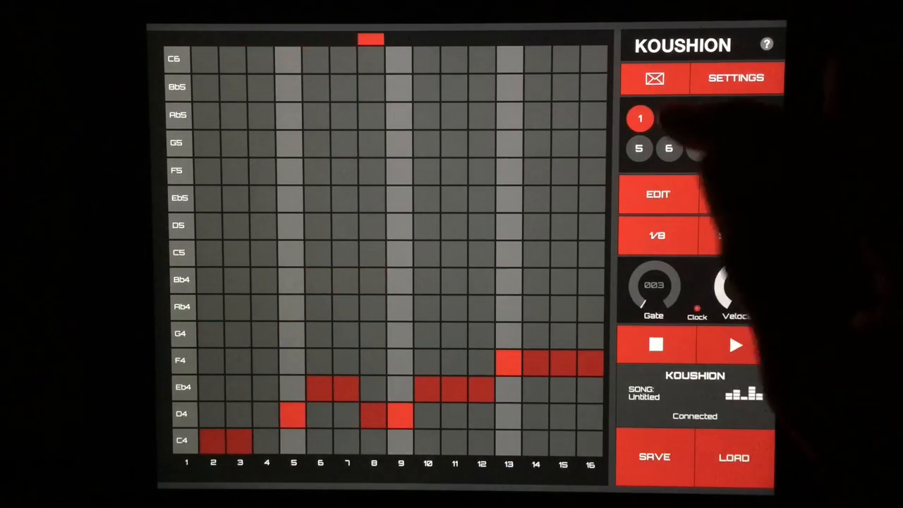
pyautogui.click(668, 118)
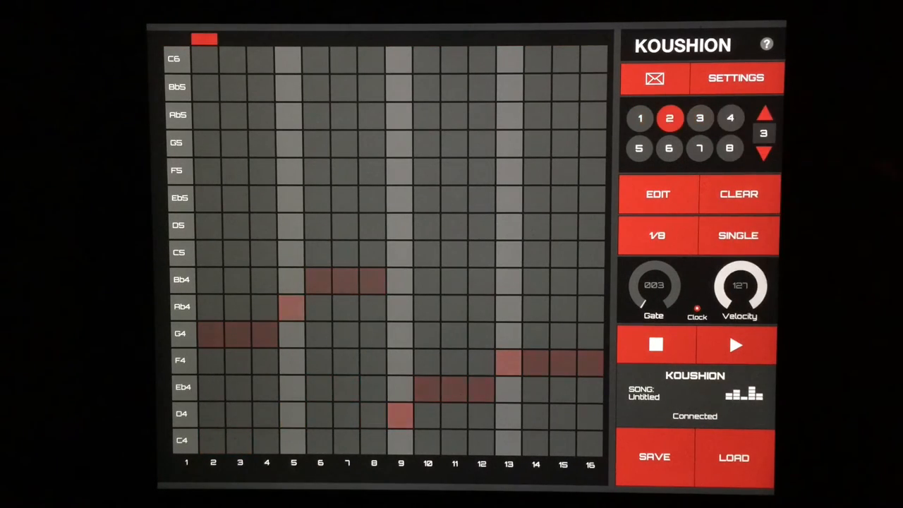
pyautogui.click(640, 119)
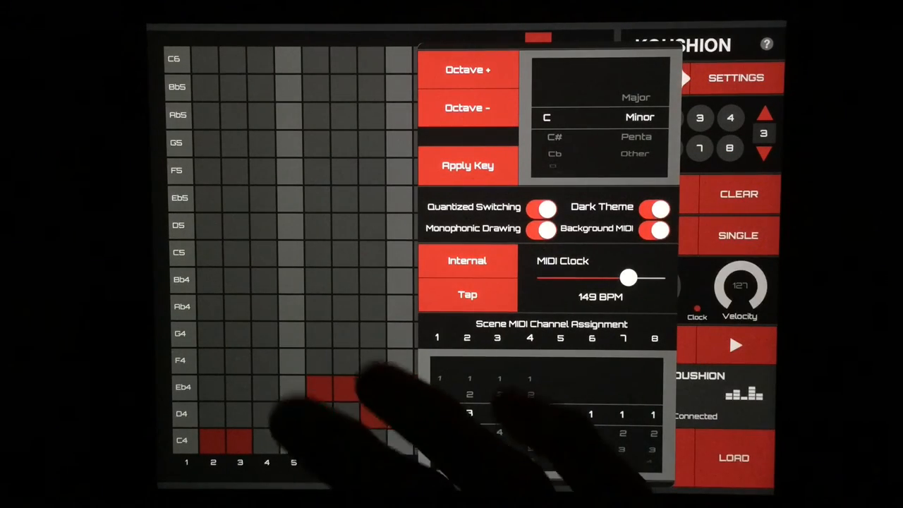
pyautogui.click(736, 77)
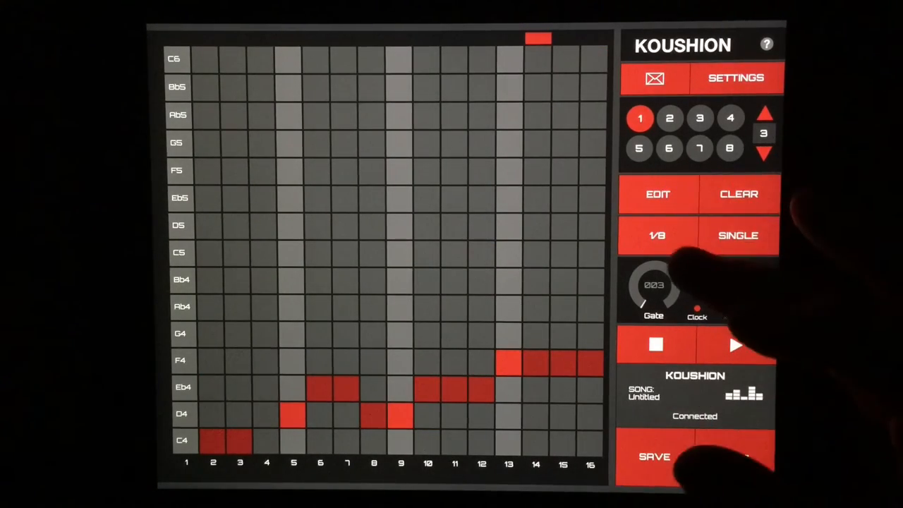
# Step: Set quantization from 1/8 to 1/32, then choose another value from the Quantization list
pyautogui.click(658, 234)
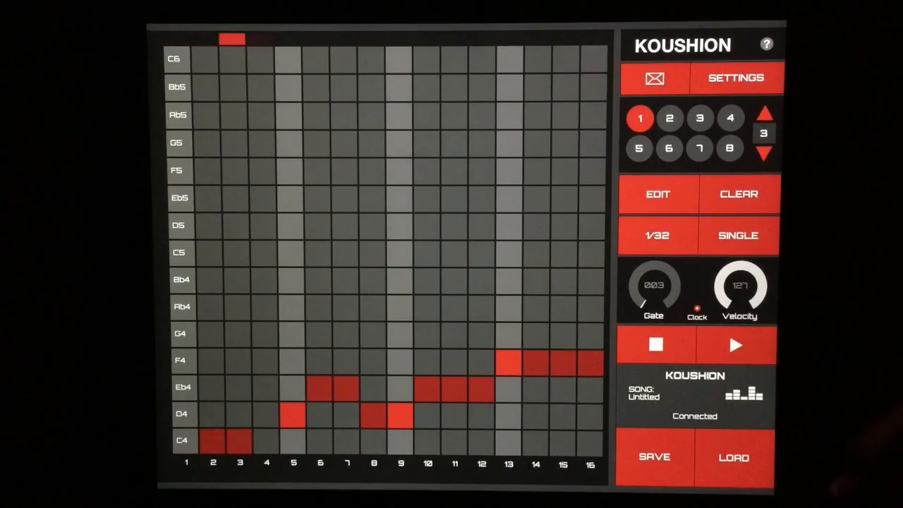
pyautogui.click(656, 234)
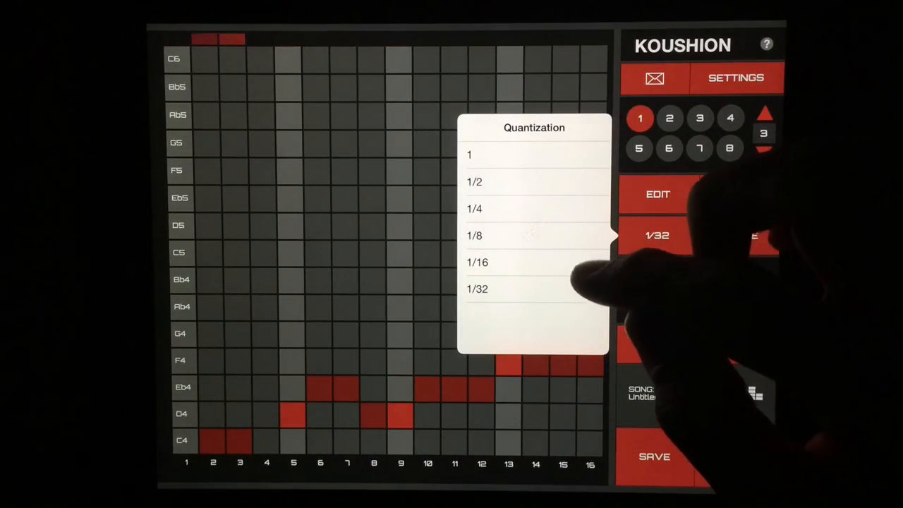
pyautogui.click(474, 181)
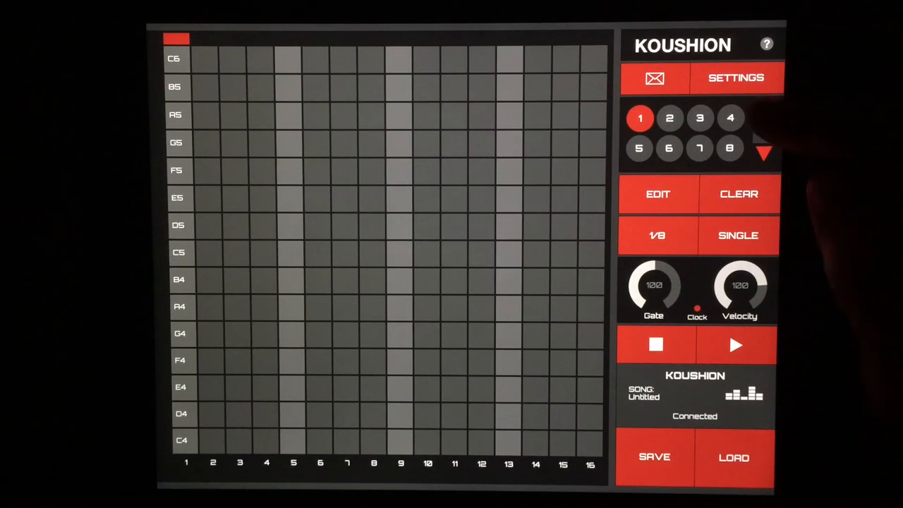
# Step: Step the bank number down from 3 to 1
pyautogui.click(734, 78)
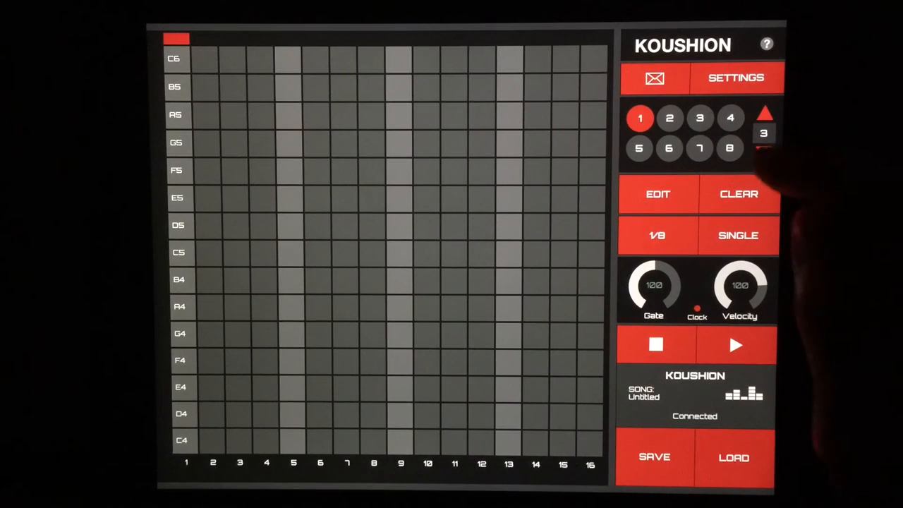
pyautogui.click(765, 154)
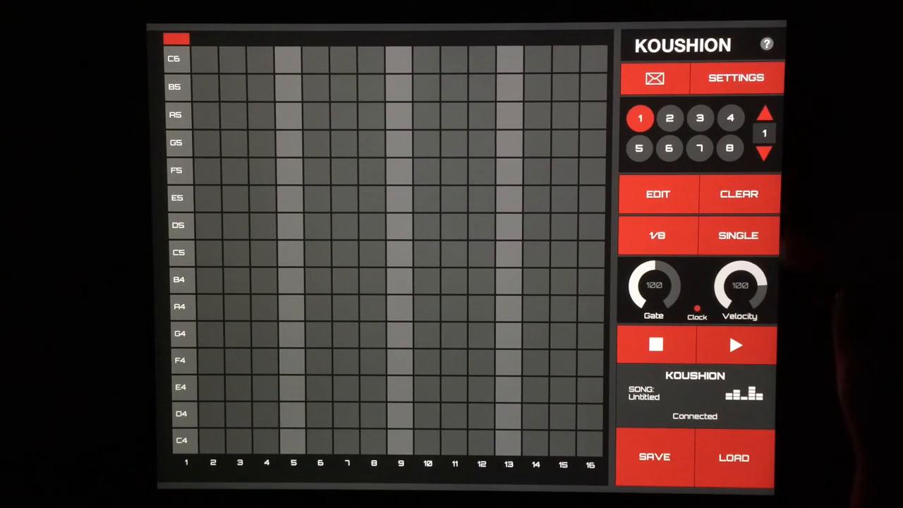
pyautogui.click(739, 235)
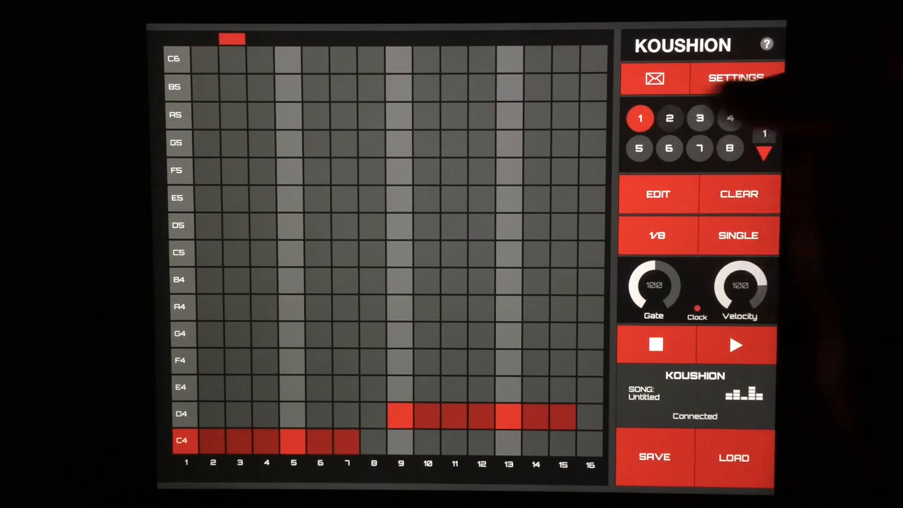
# Step: Switch bank 1 from SINGLE to SIMUL mode and go to pattern 2
pyautogui.click(738, 234)
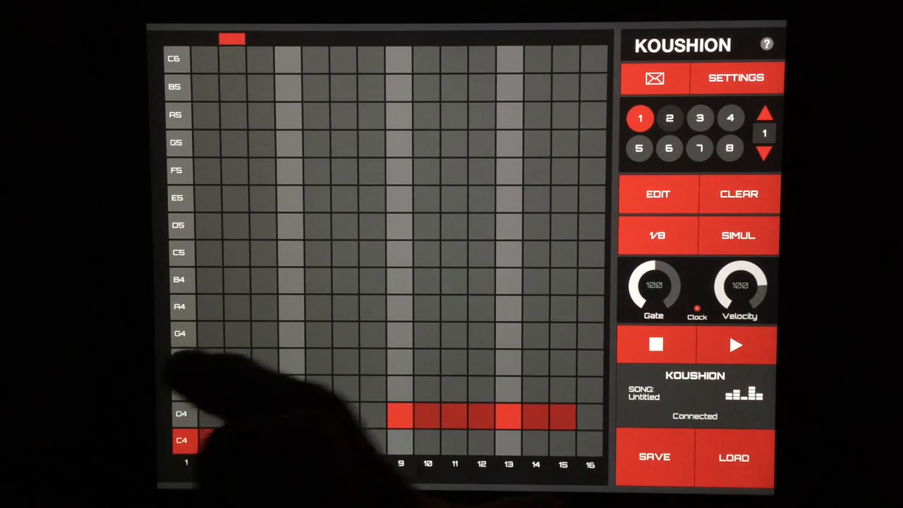
pyautogui.click(669, 119)
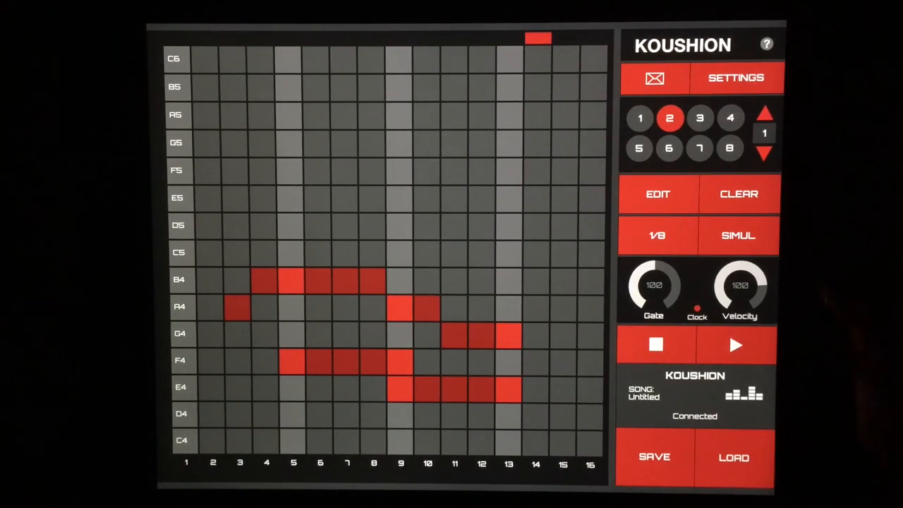
# Step: Cycle the mode from SIMUL to CHAIN to REBOUND, then begin saving the song
pyautogui.click(737, 235)
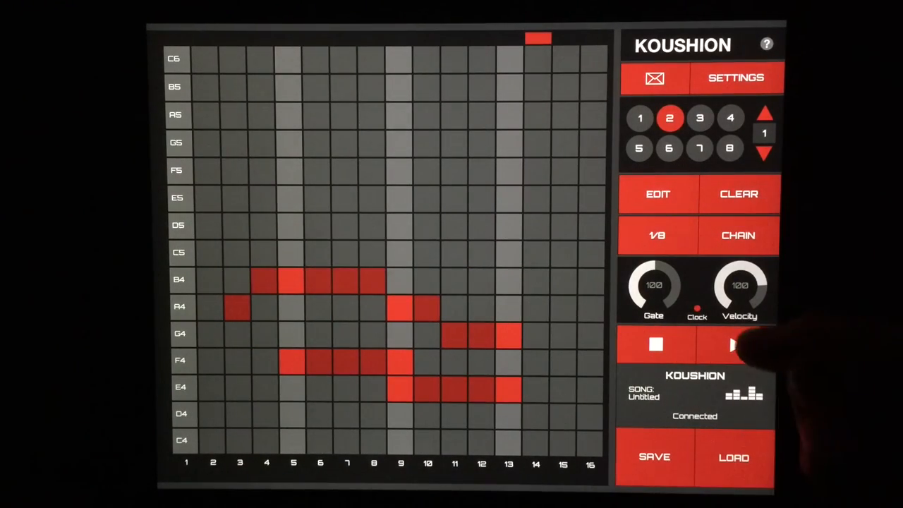
pyautogui.click(734, 344)
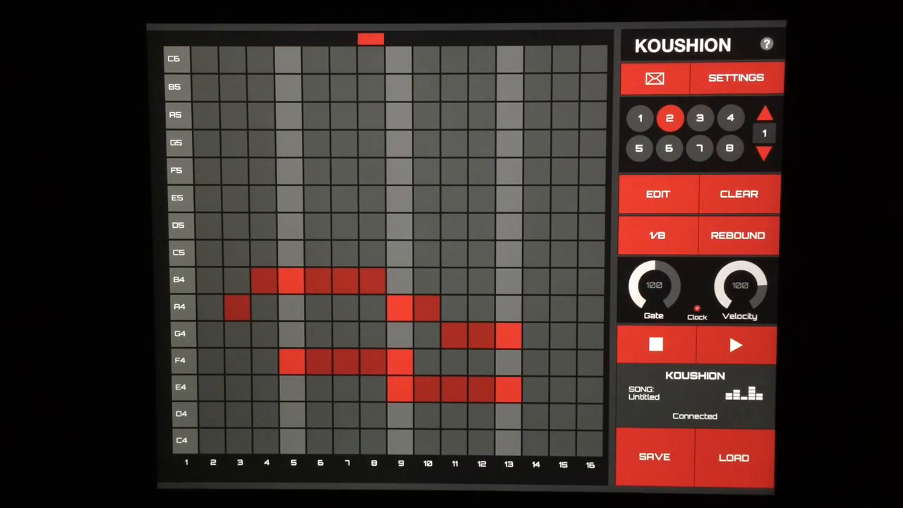
pyautogui.click(737, 345)
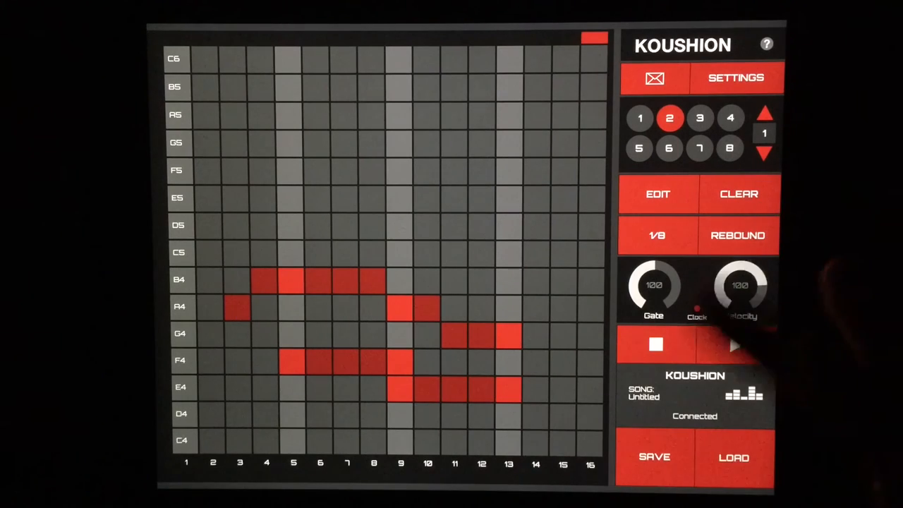
pyautogui.click(737, 344)
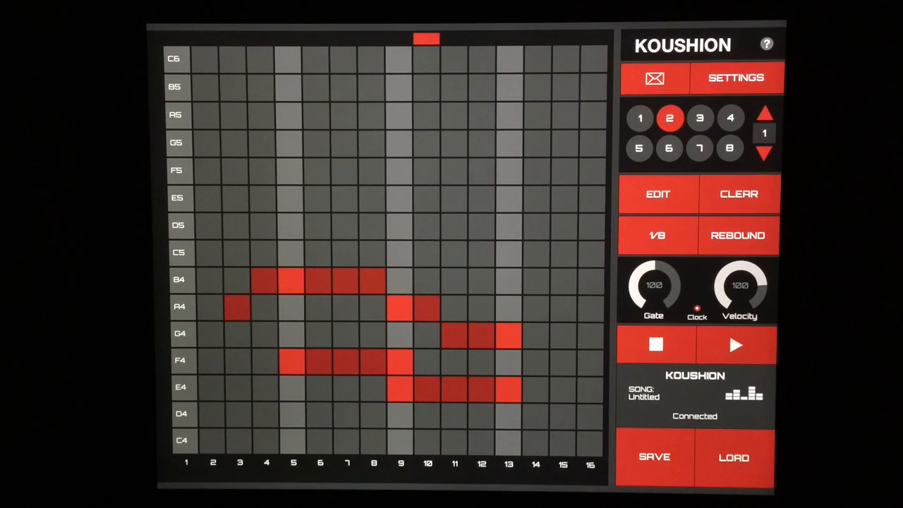
pyautogui.click(734, 457)
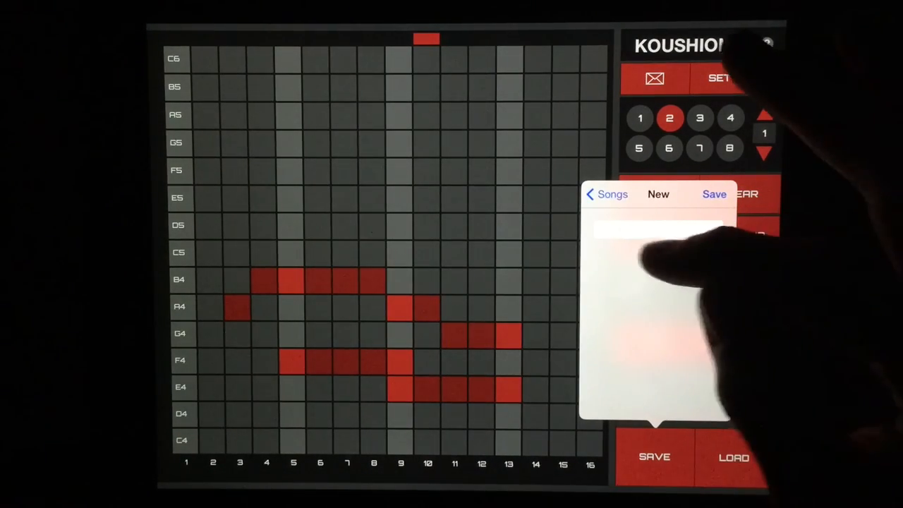
# Step: Name and save the new song, then load the saved song 'test' from the Songs list
pyautogui.click(661, 229)
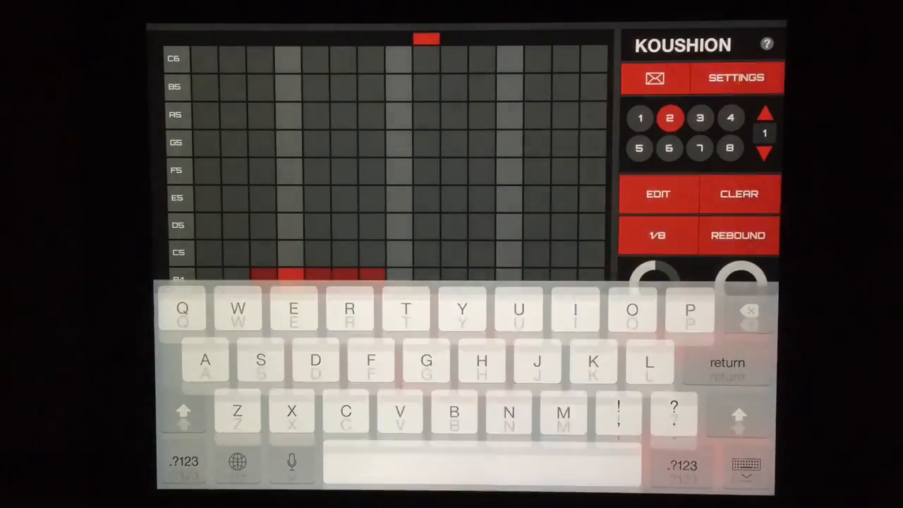
pyautogui.click(733, 458)
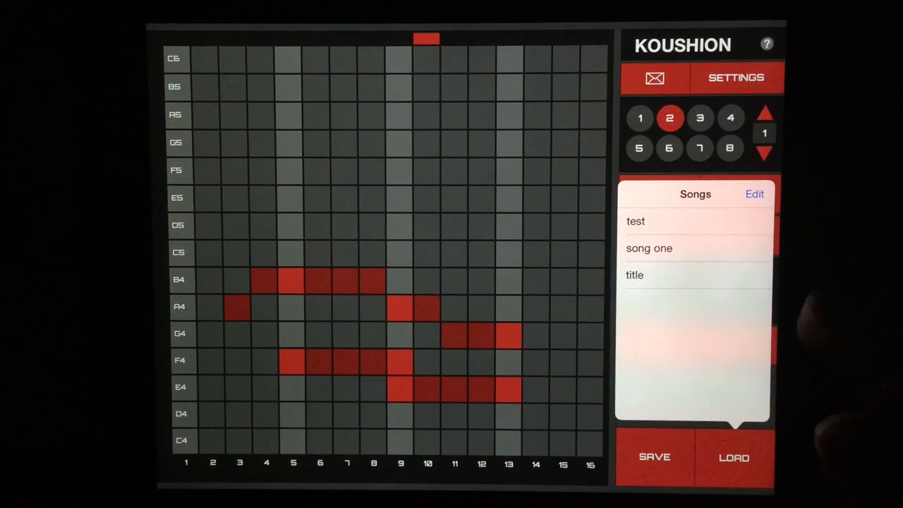
pyautogui.click(640, 119)
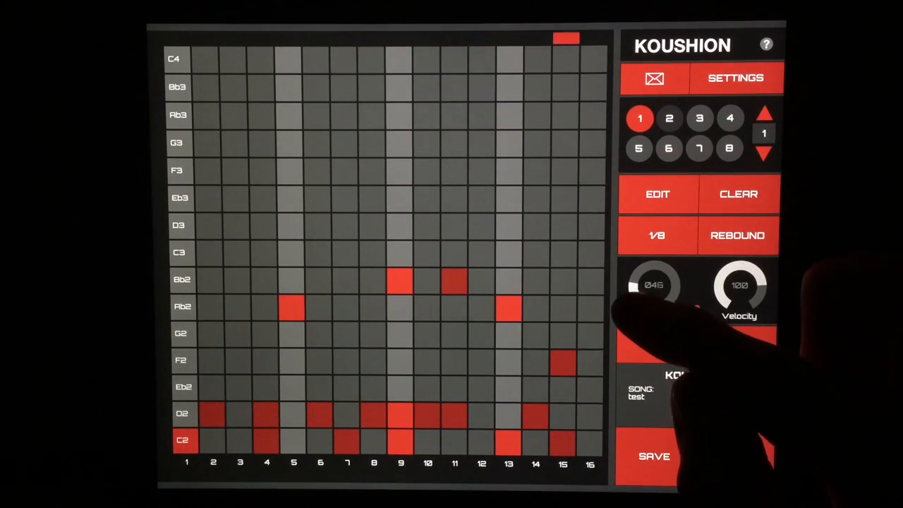
# Step: Lower the Gate from 46 to 30 while the song 'test' plays
pyautogui.click(669, 119)
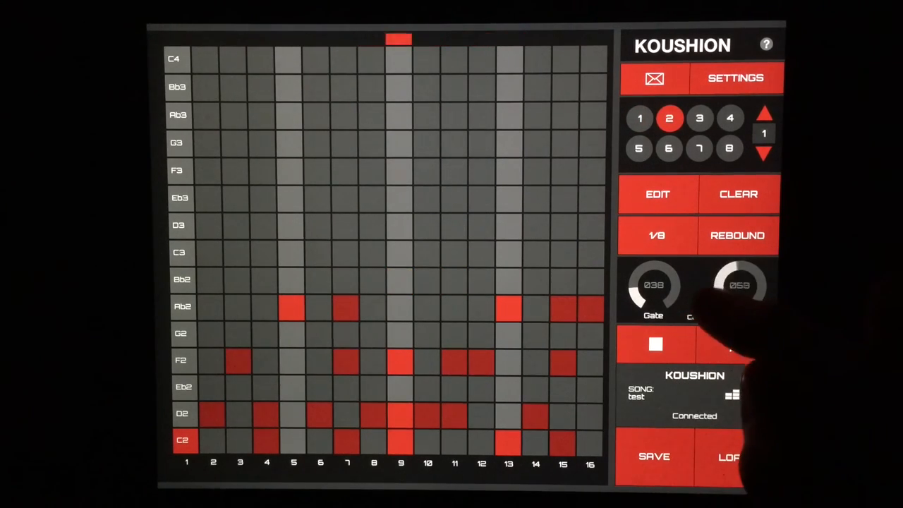